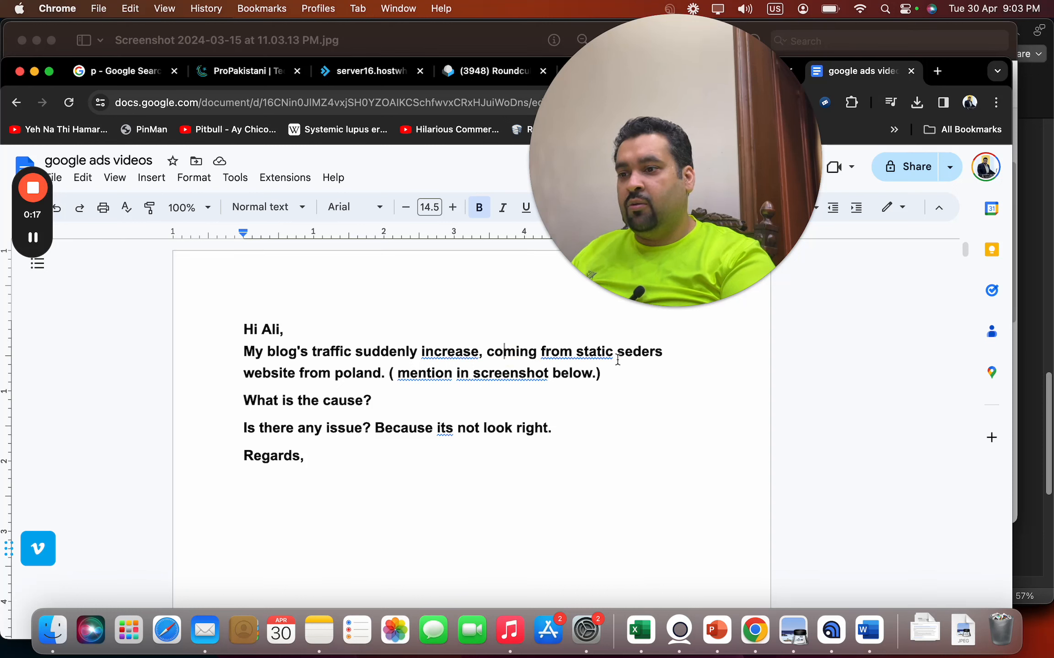
mouse_move(966, 251)
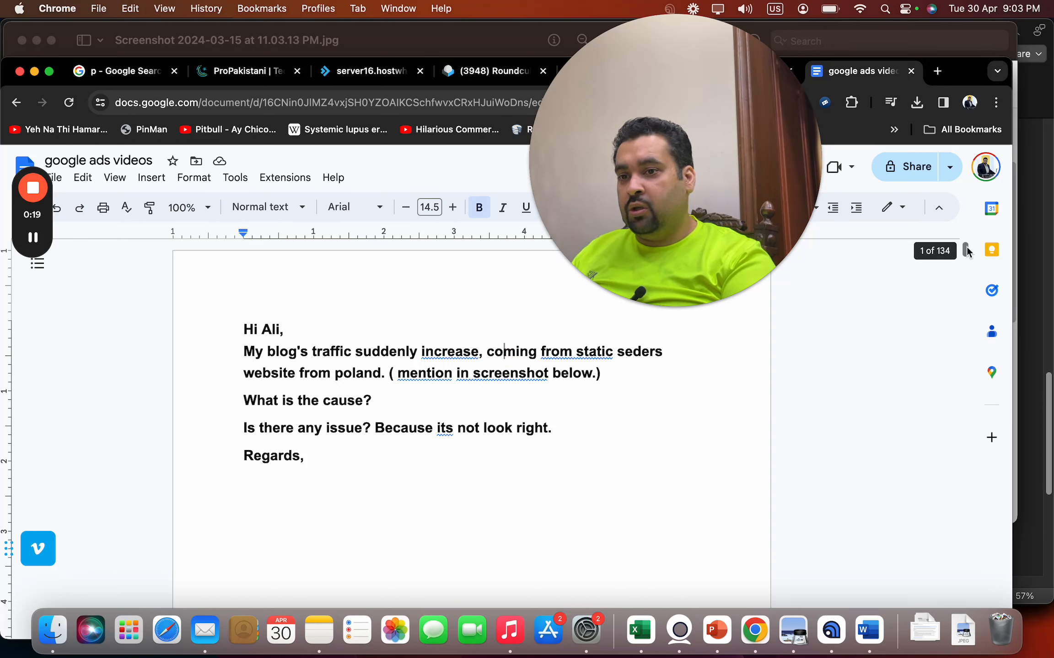
mouse_move(964, 255)
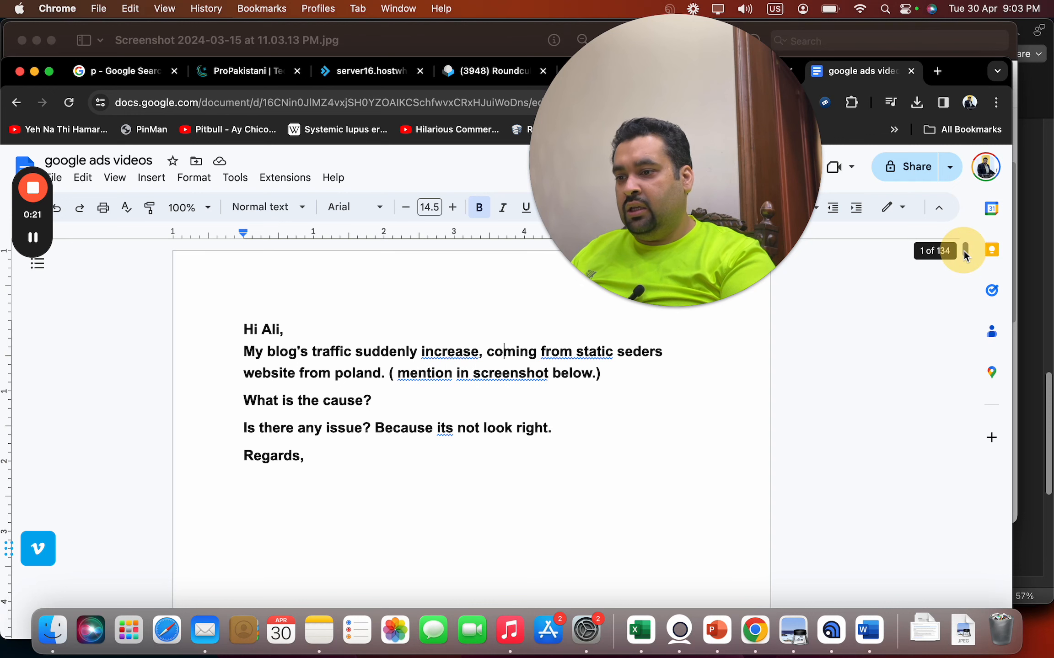
scroll("down", 3)
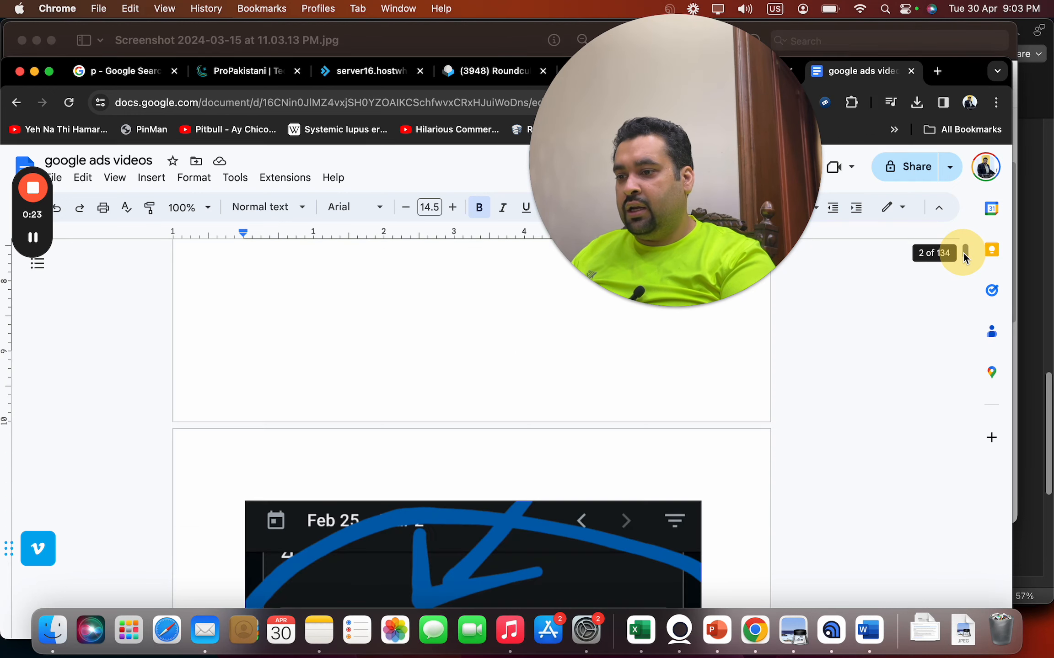
scroll("down", 3)
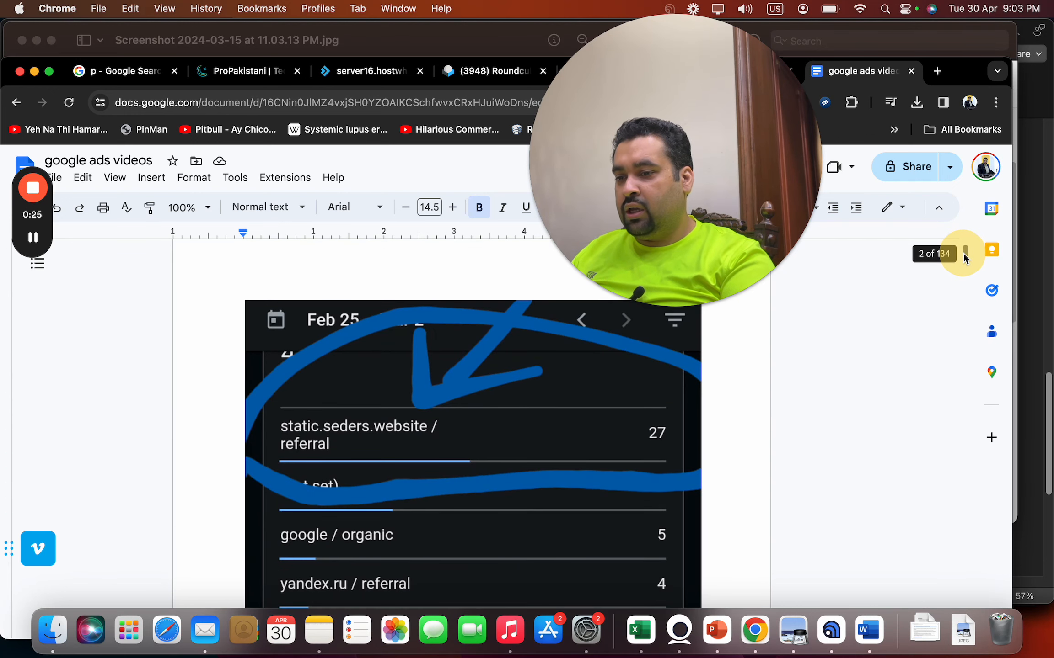
scroll("down", 3)
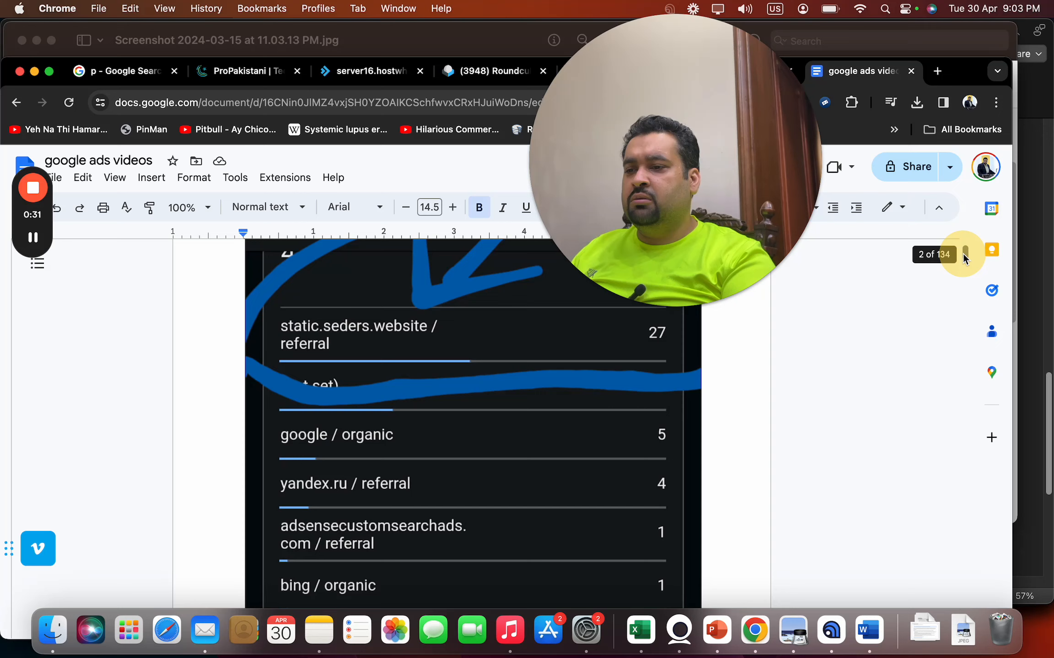
scroll("down", 3)
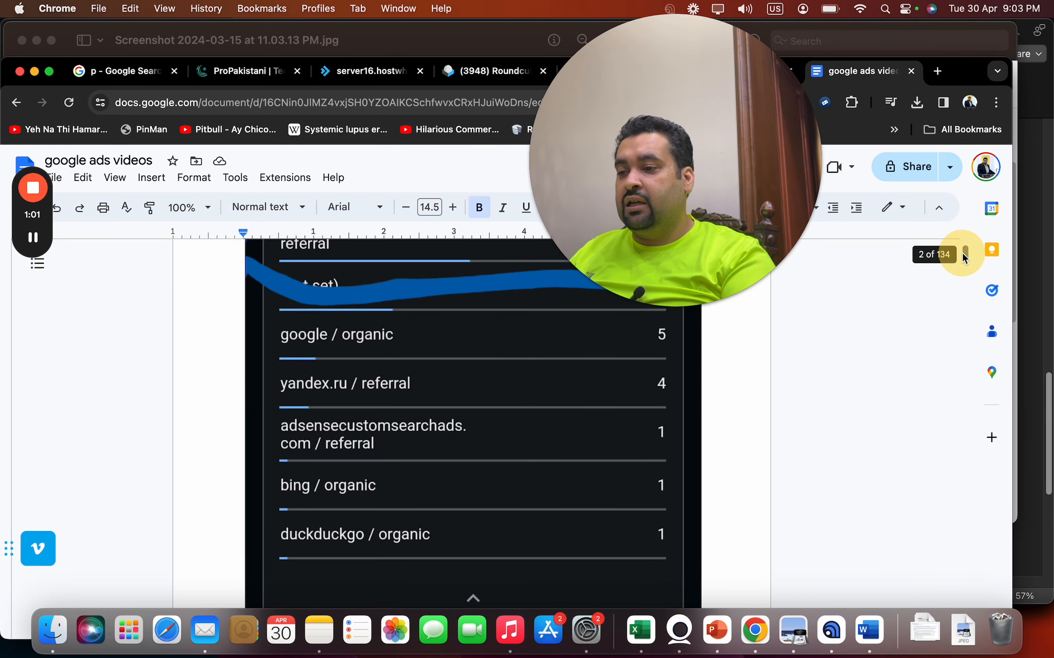
scroll("up", 3)
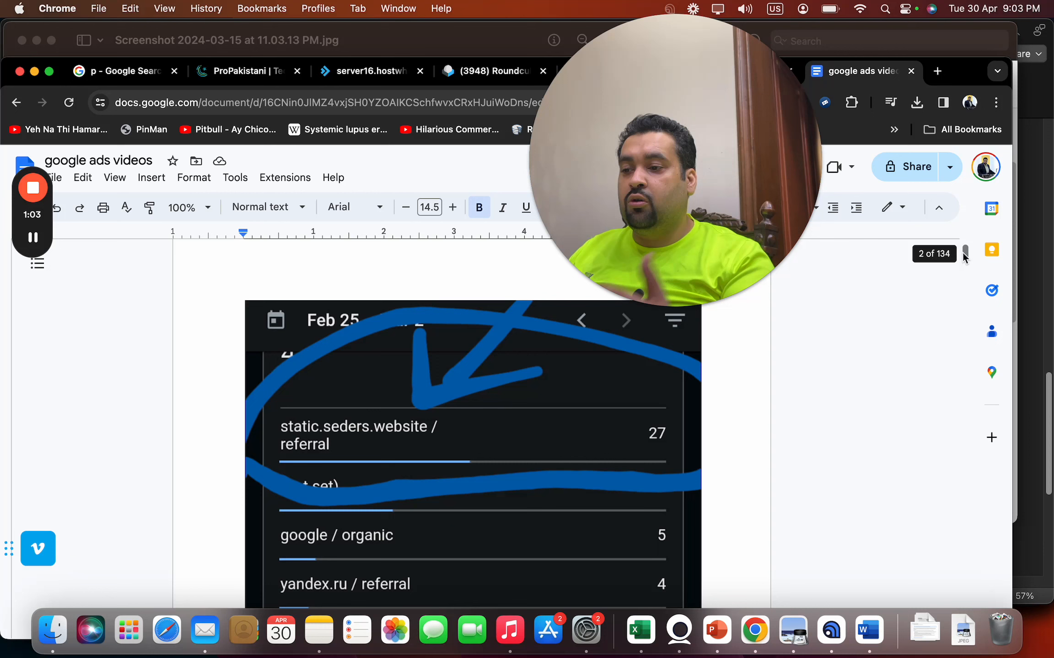